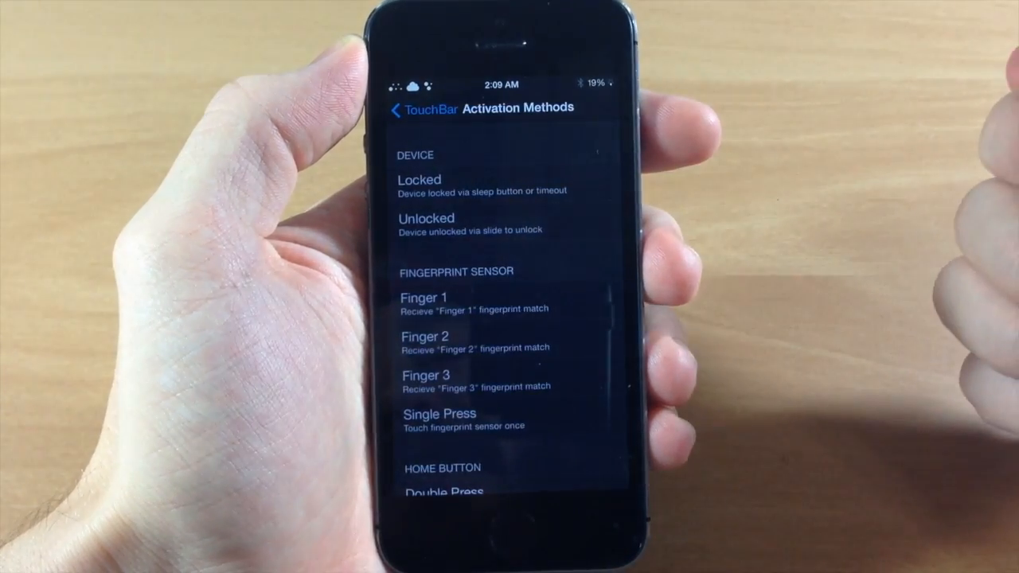
Scroll through the Activation Methods list to review the available options
scroll("down", 3)
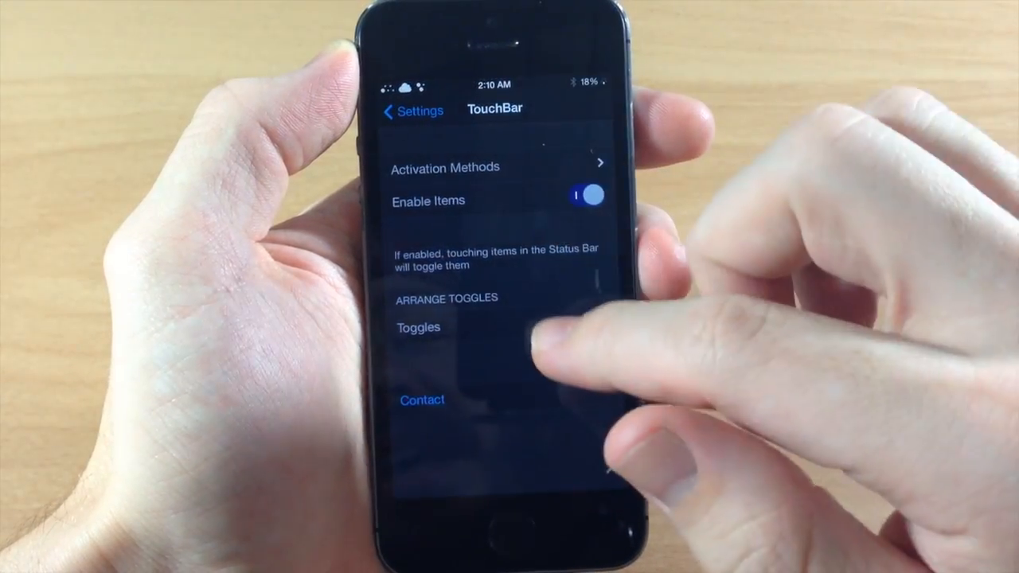
Open the Toggles list under Arrange Toggles showing WiFi, FlashLight, Bluetooth and VPN
left_click(417, 328)
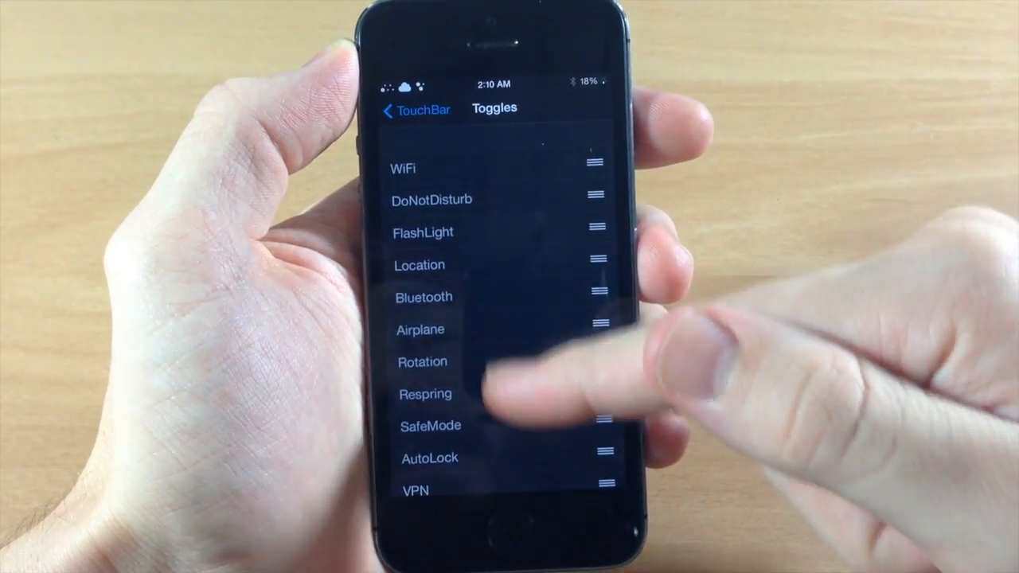